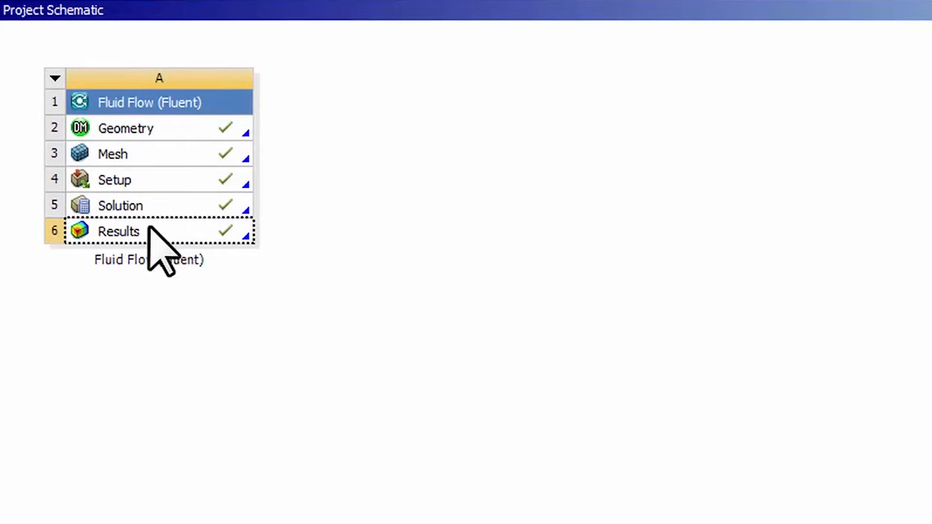
mouse_move(137, 262)
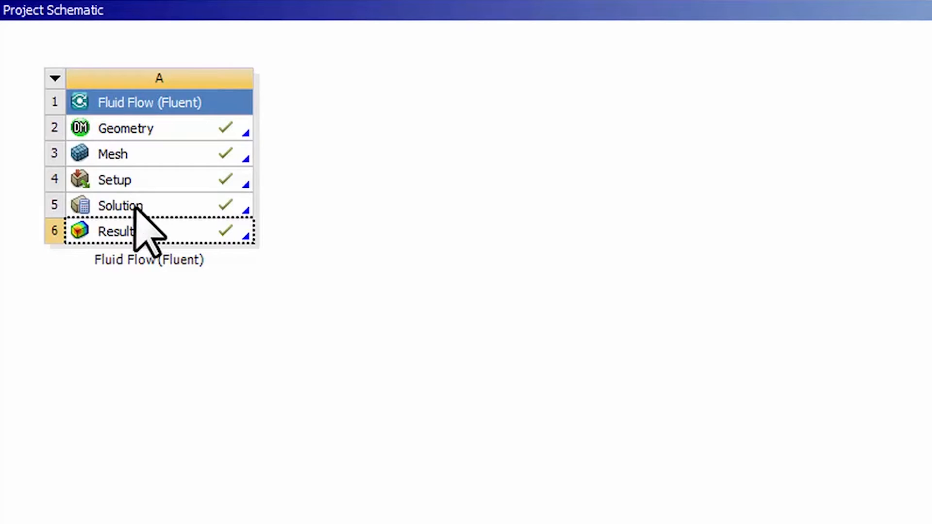
- Launch Fluent from the pipe system's Solution stage and show the available result reports
click(122, 206)
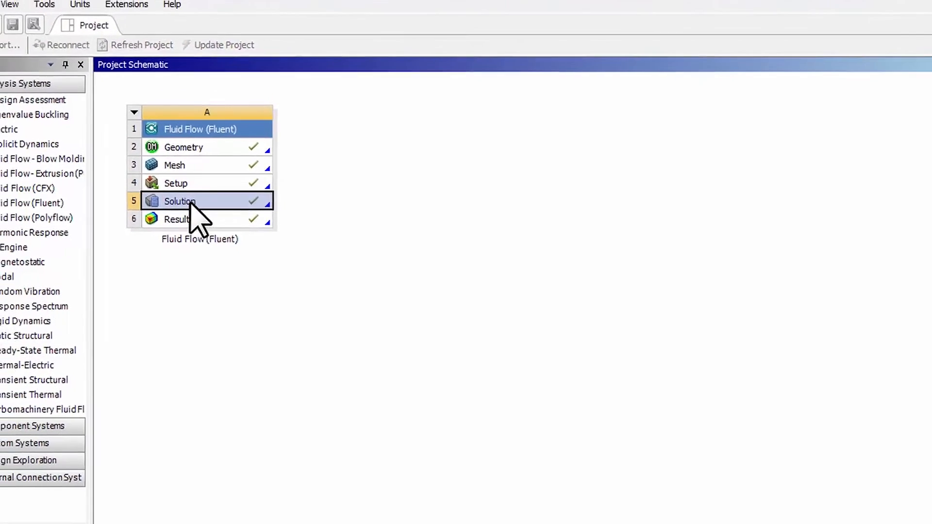
double_click(180, 201)
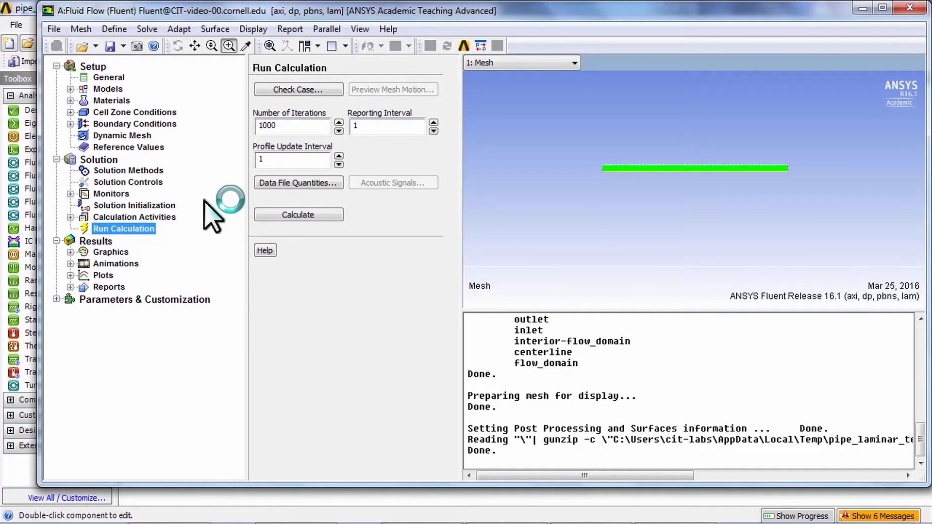
click(885, 8)
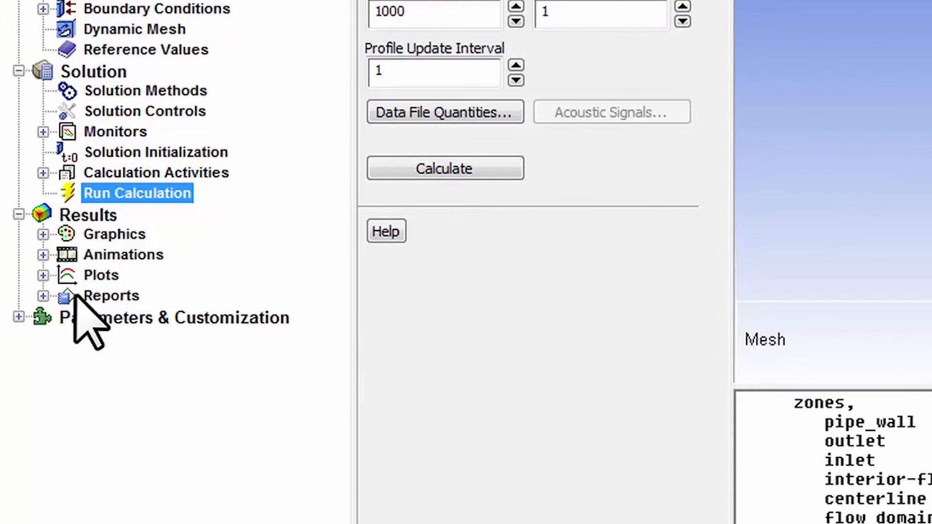
mouse_move(110, 321)
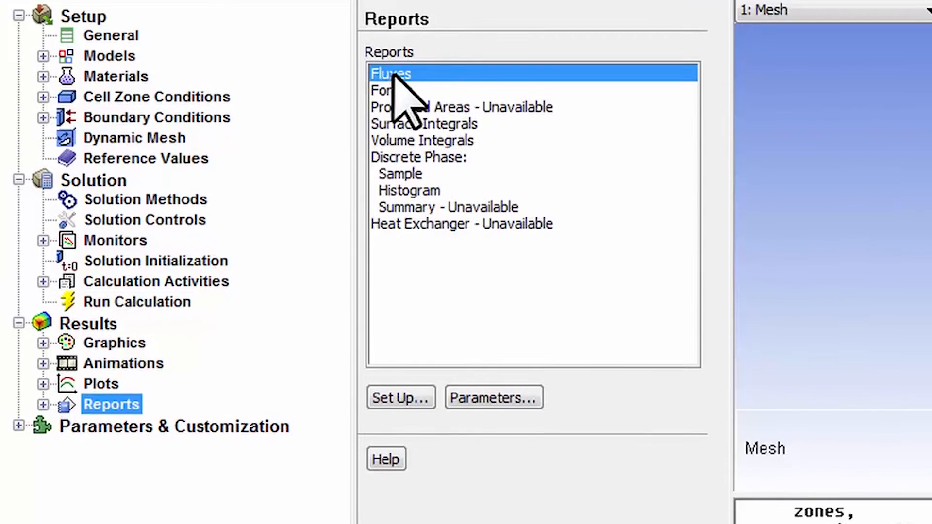
- Set up a Mass Flow Rate flux report over the inlet and outlet boundaries
click(401, 397)
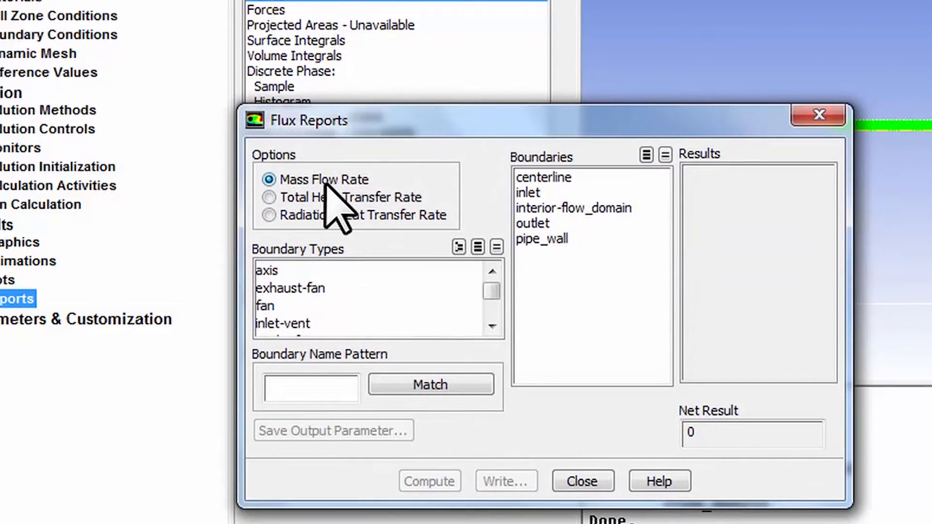
mouse_move(556, 223)
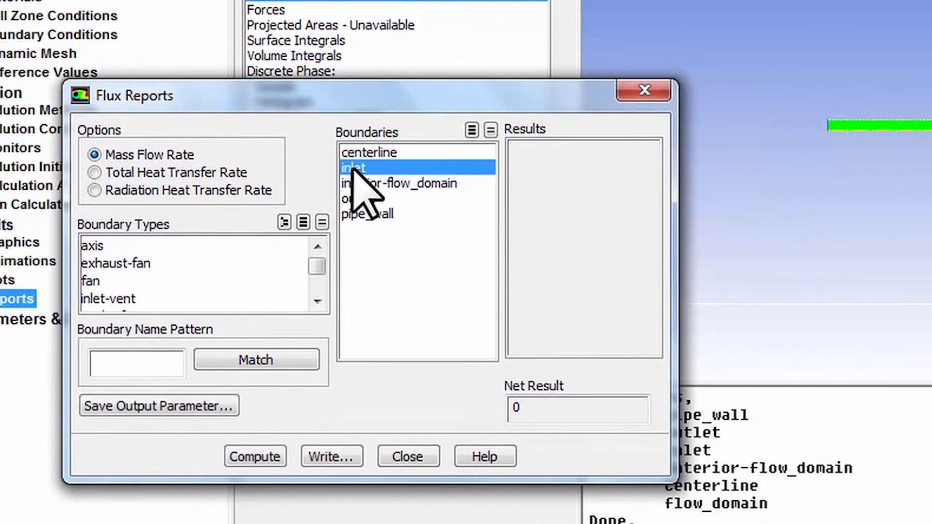
click(358, 198)
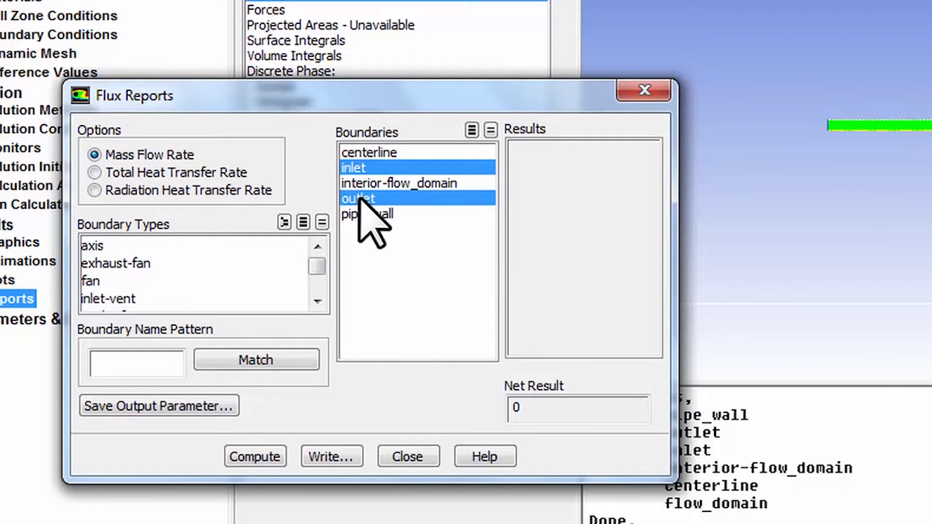
click(366, 215)
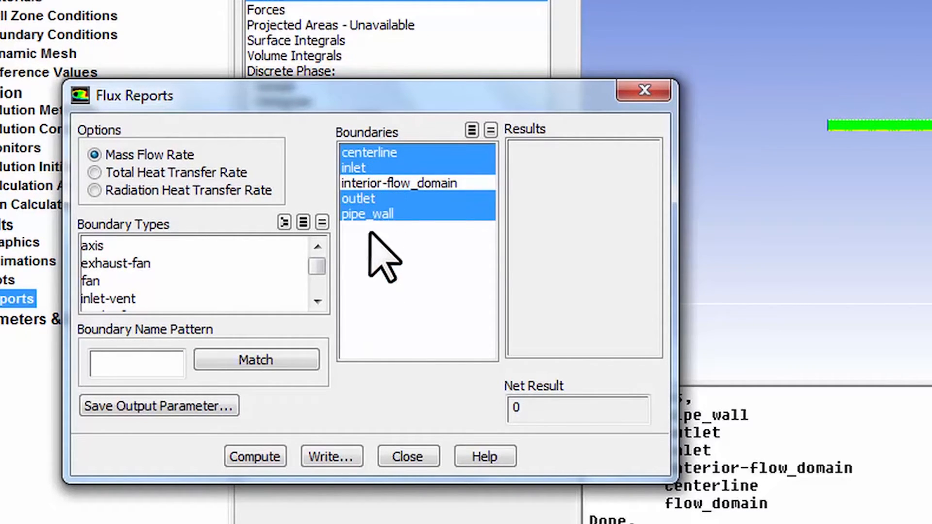
- Compute the flux report: 0.0314 kg/s in, -0.0314 out, net -1.69792e-11
click(254, 456)
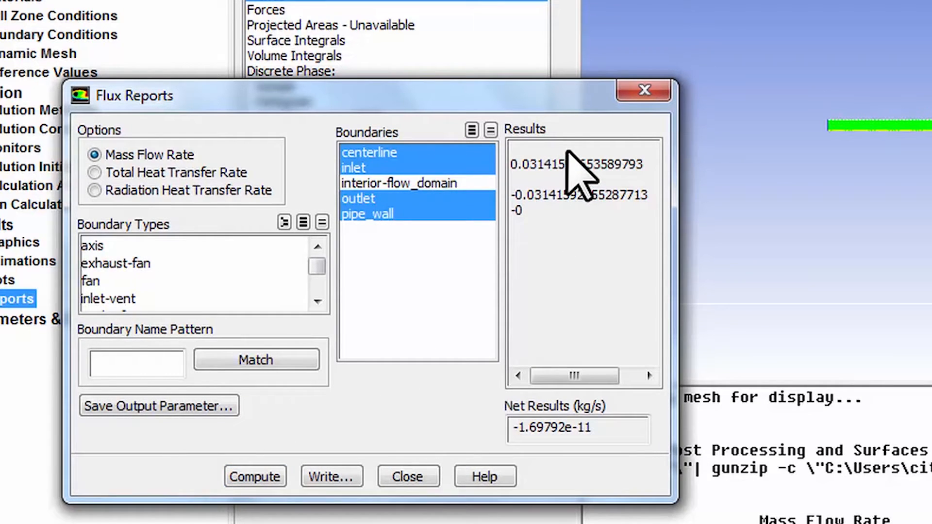
mouse_move(535, 178)
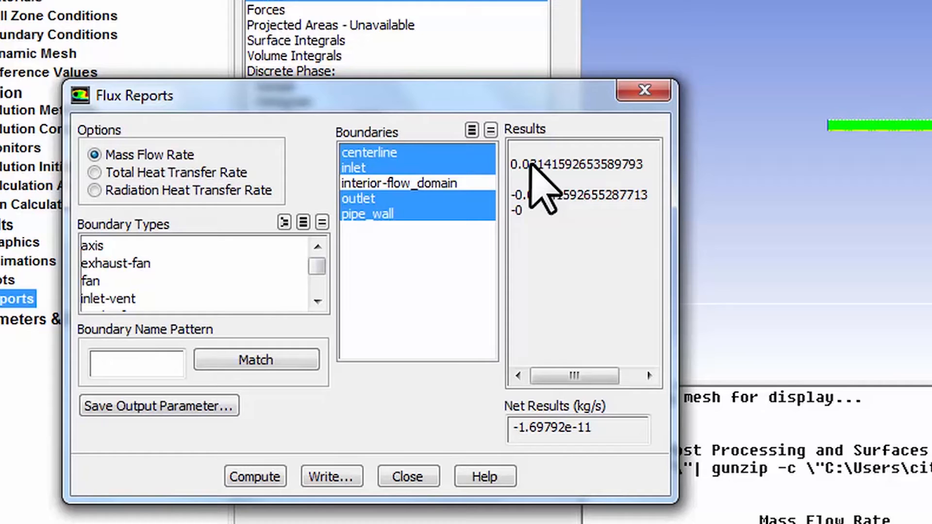
mouse_move(529, 225)
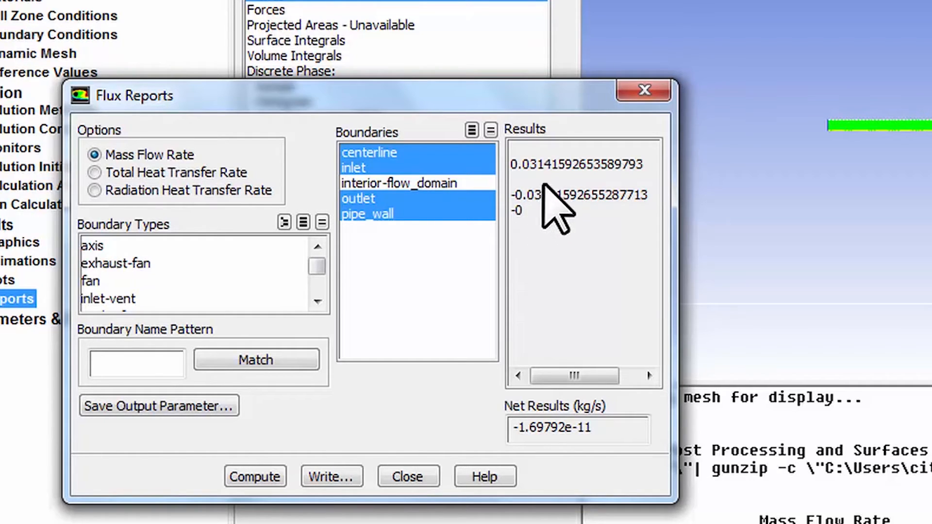
mouse_move(532, 244)
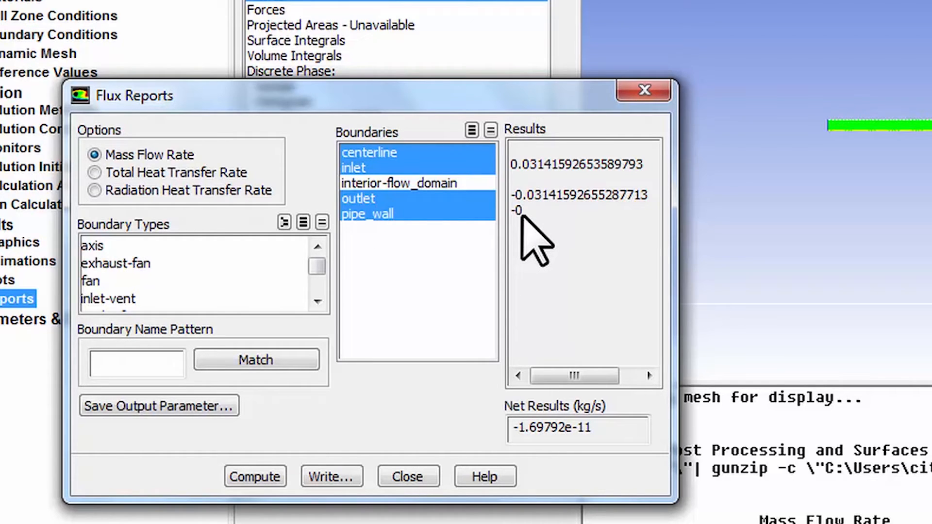
mouse_move(571, 225)
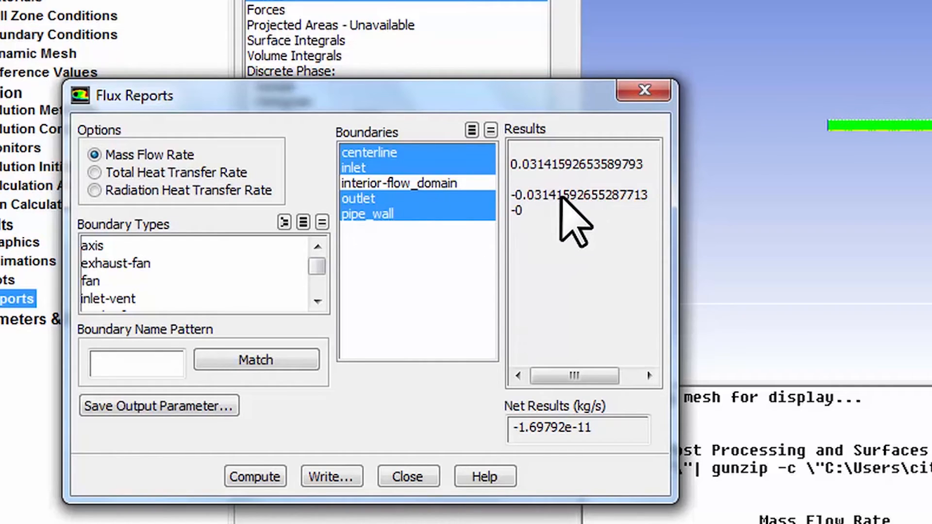